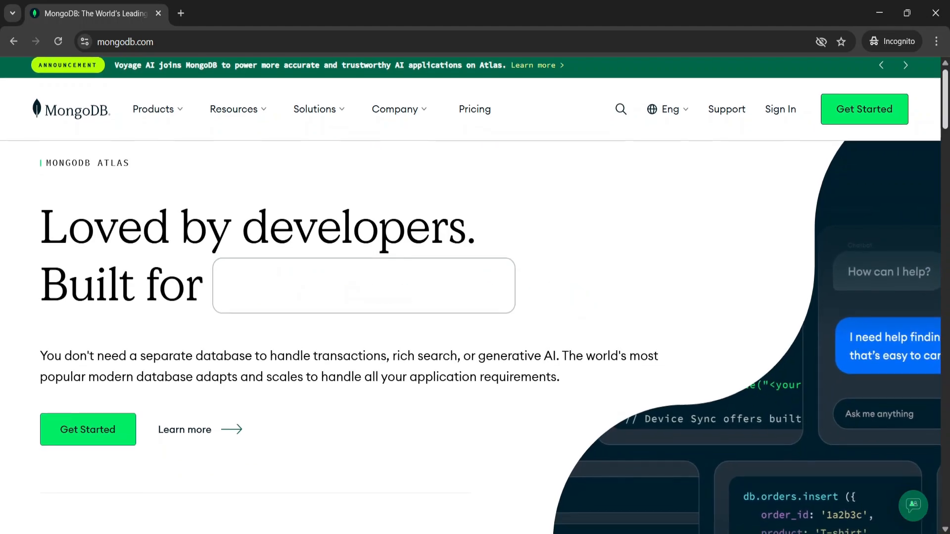
{"action": "scroll", "scroll_direction": "down", "scroll_amount": 3}
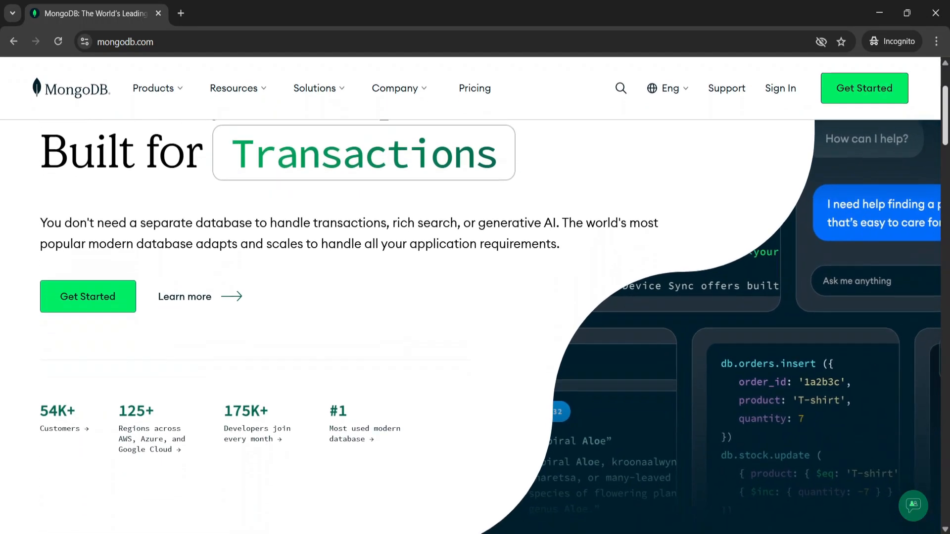
{"action": "scroll", "scroll_direction": "down", "scroll_amount": 3}
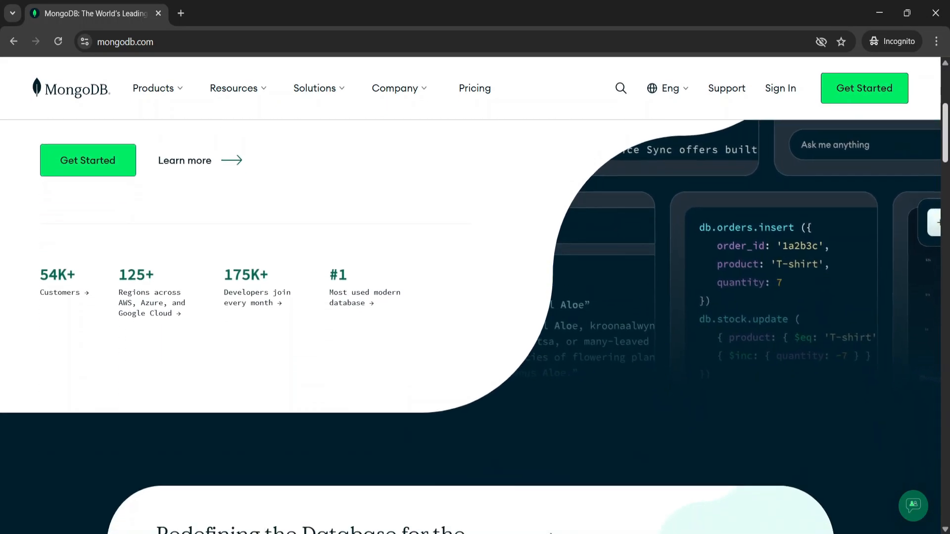
{"action": "scroll", "scroll_direction": "down", "scroll_amount": 3}
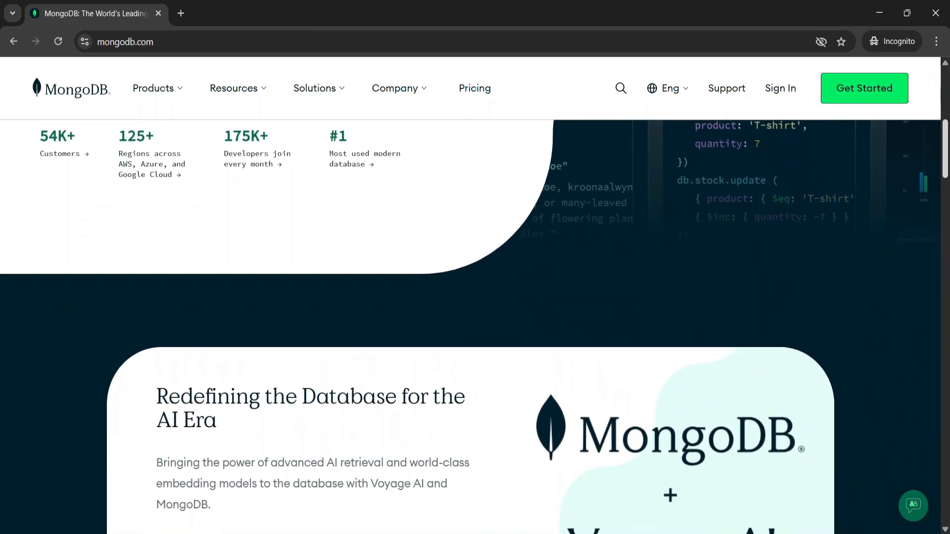
{"action": "scroll", "scroll_direction": "down", "scroll_amount": 3}
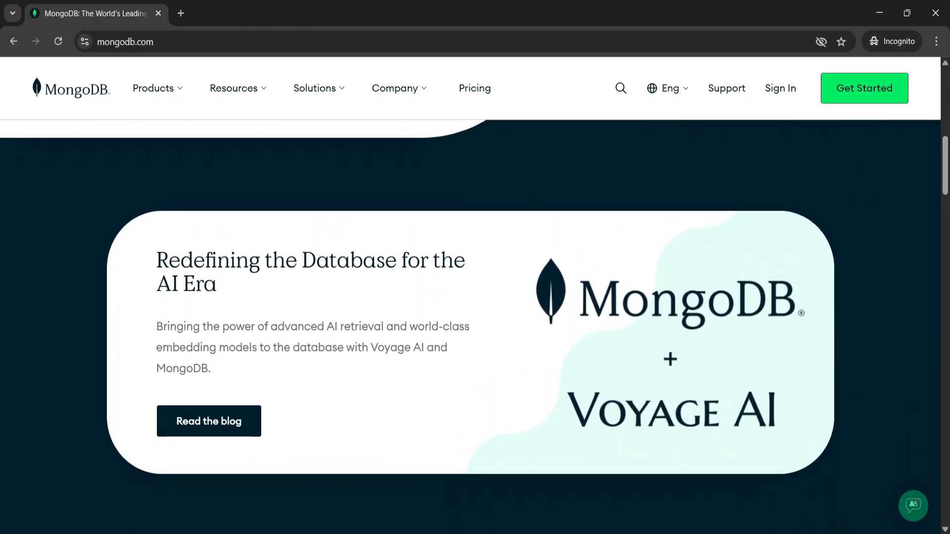
{"action": "scroll", "scroll_direction": "down", "scroll_amount": 3}
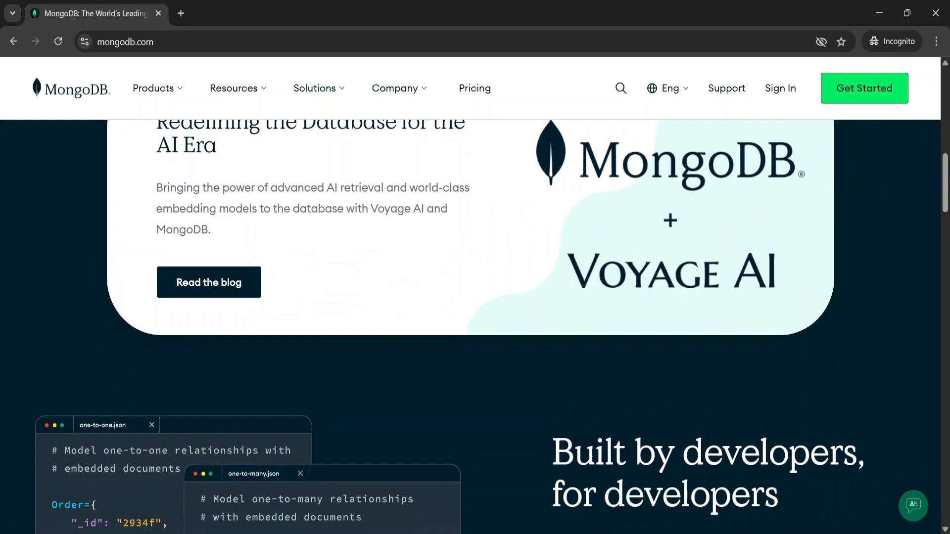
{"action": "scroll", "scroll_direction": "down", "scroll_amount": 3}
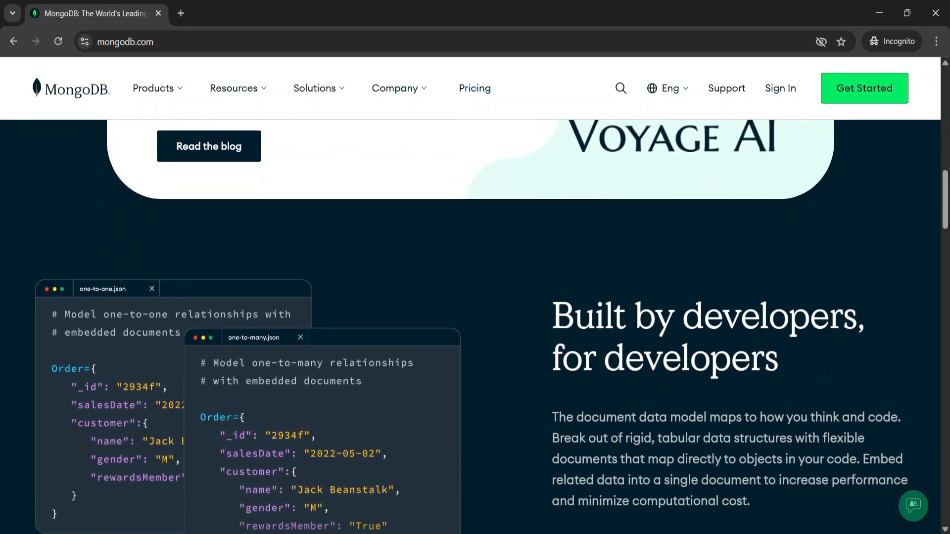
{"action": "scroll", "scroll_direction": "down", "scroll_amount": 3}
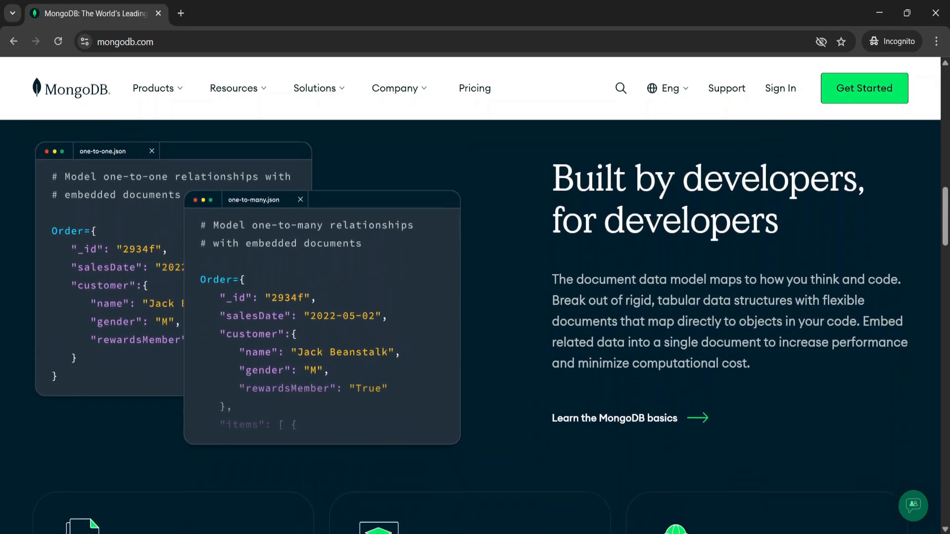
{"action": "scroll", "scroll_direction": "down", "scroll_amount": 3}
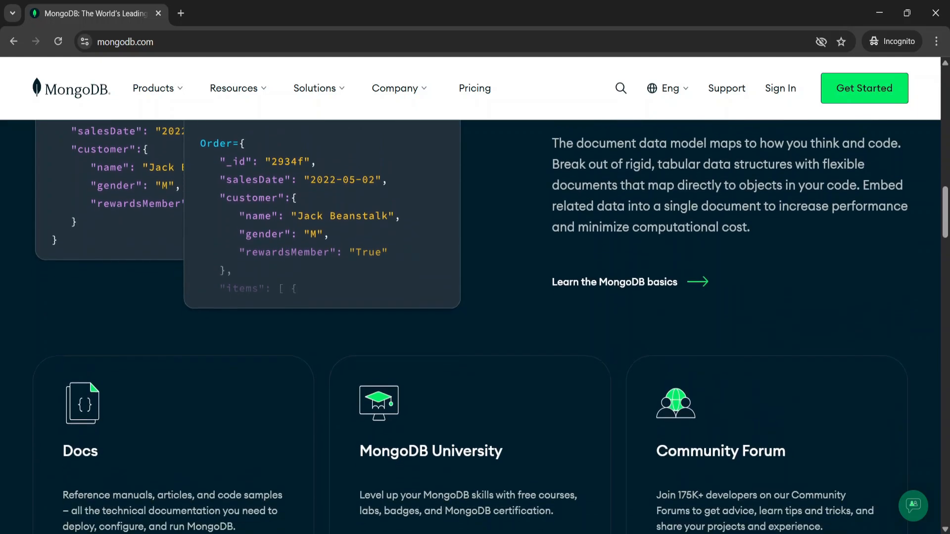
{"action": "scroll", "scroll_direction": "down", "scroll_amount": 3}
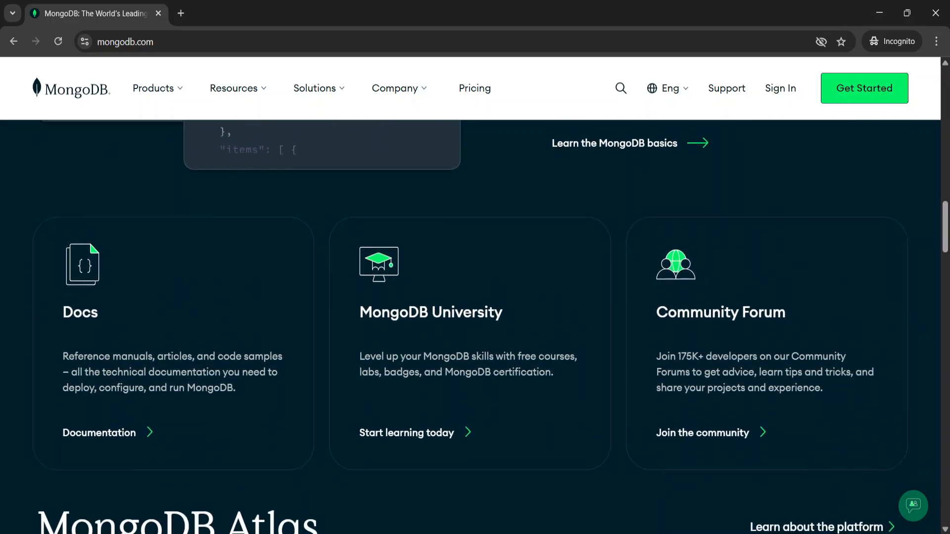
{"action": "type", "text": "mysql.com"}
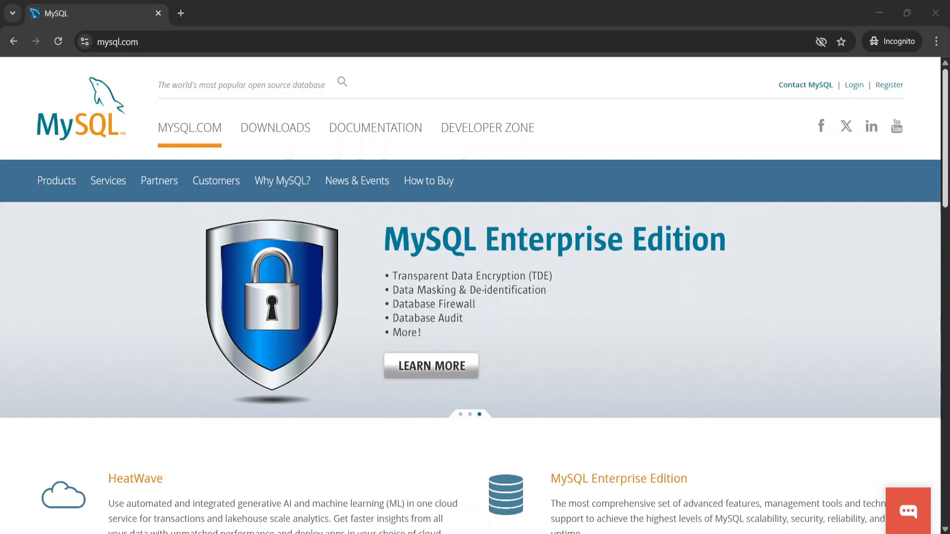
{"action": "scroll", "scroll_direction": "down", "scroll_amount": 3}
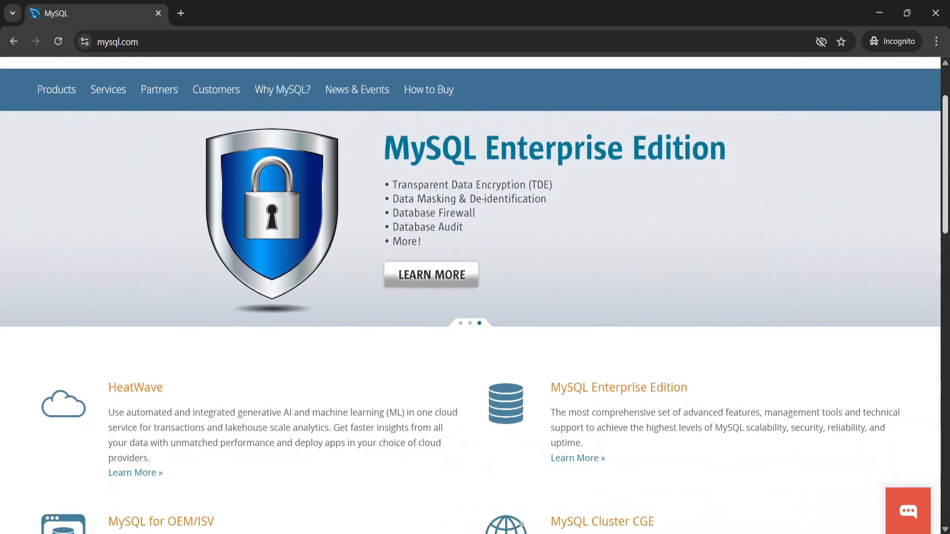
{"action": "scroll", "scroll_direction": "down", "scroll_amount": 3}
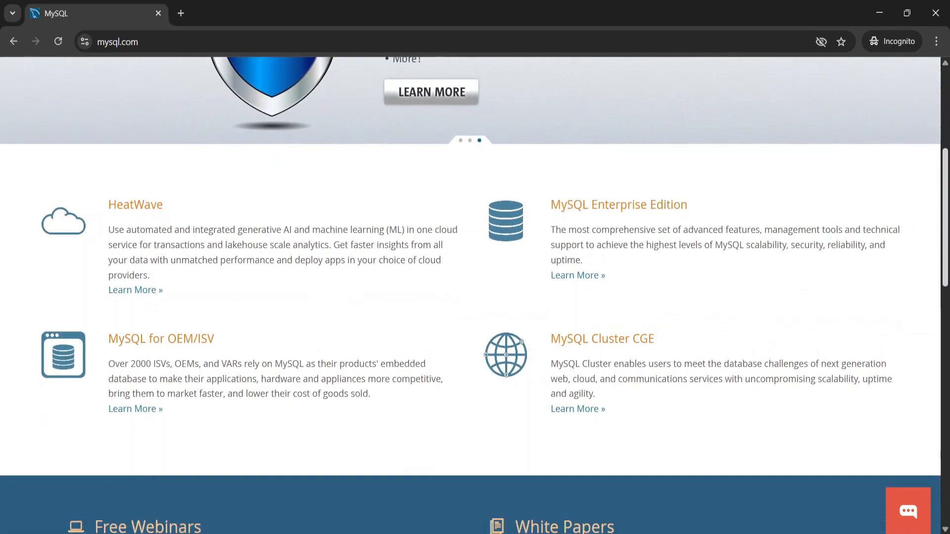
{"action": "scroll", "scroll_direction": "down", "scroll_amount": 3}
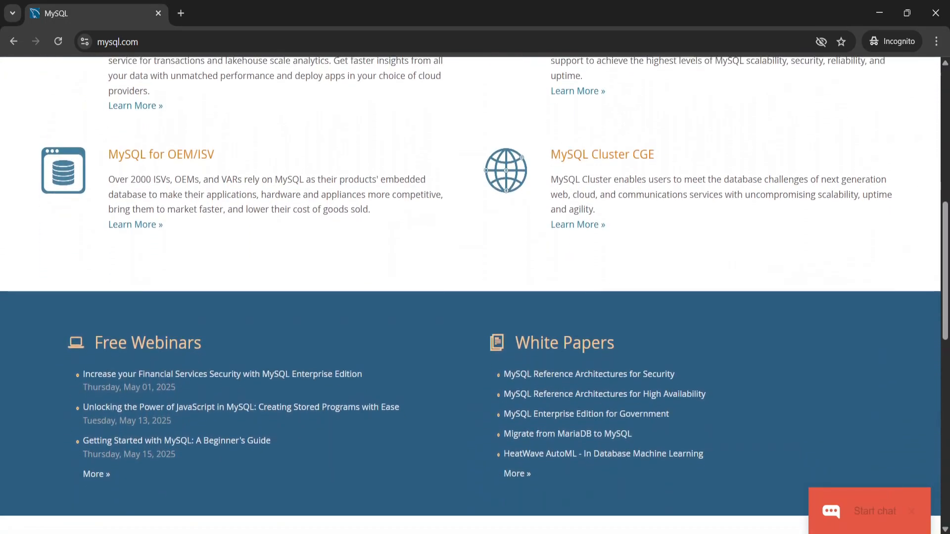
{"action": "scroll", "scroll_direction": "down", "scroll_amount": 3}
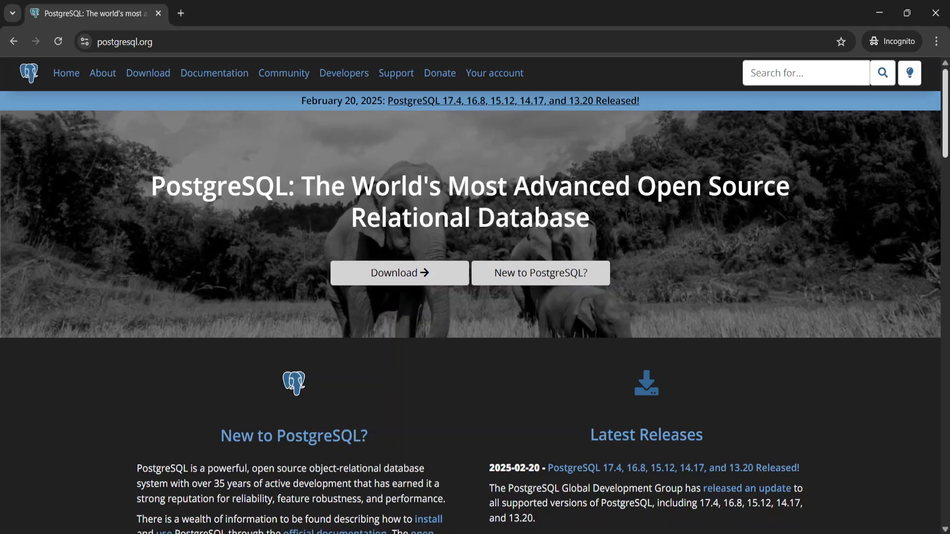
{"action": "scroll", "scroll_direction": "down", "scroll_amount": 3}
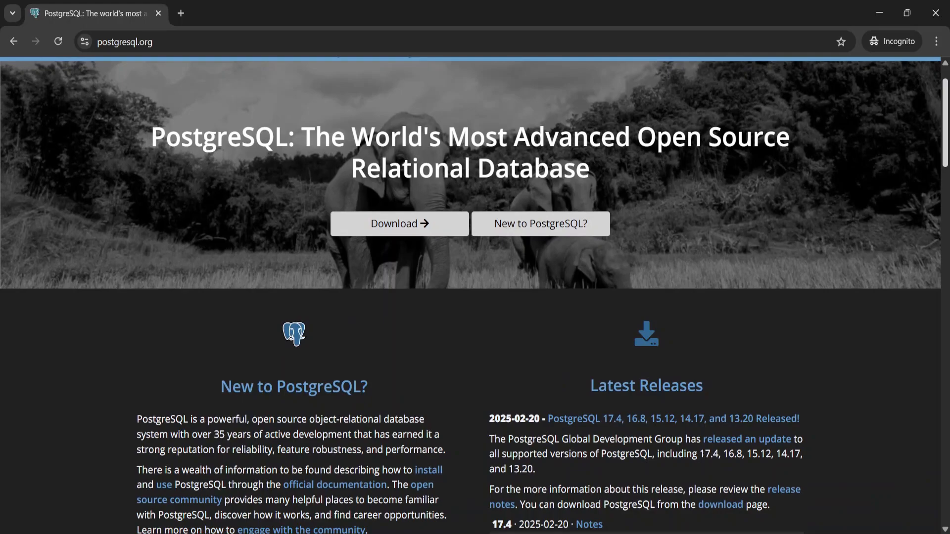
{"action": "scroll", "scroll_direction": "down", "scroll_amount": 3}
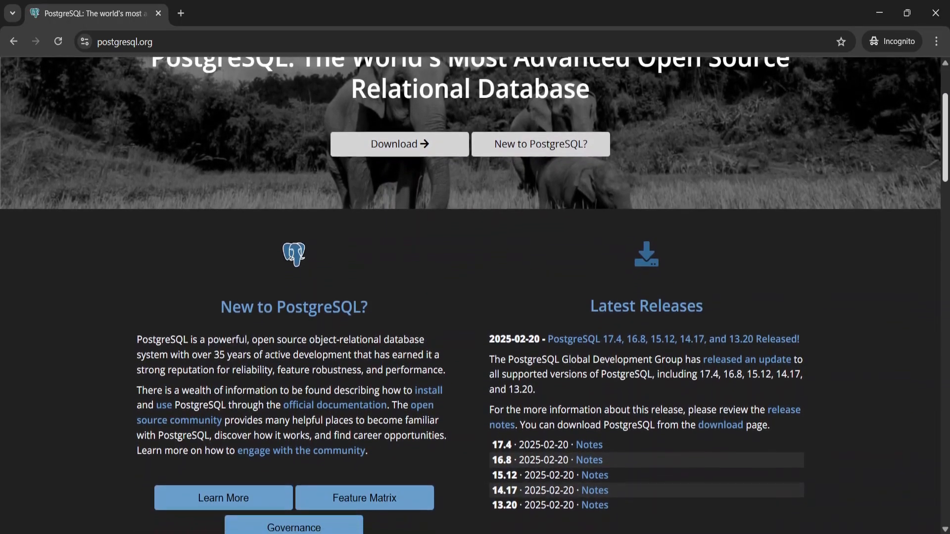
{"action": "scroll", "scroll_direction": "down", "scroll_amount": 3}
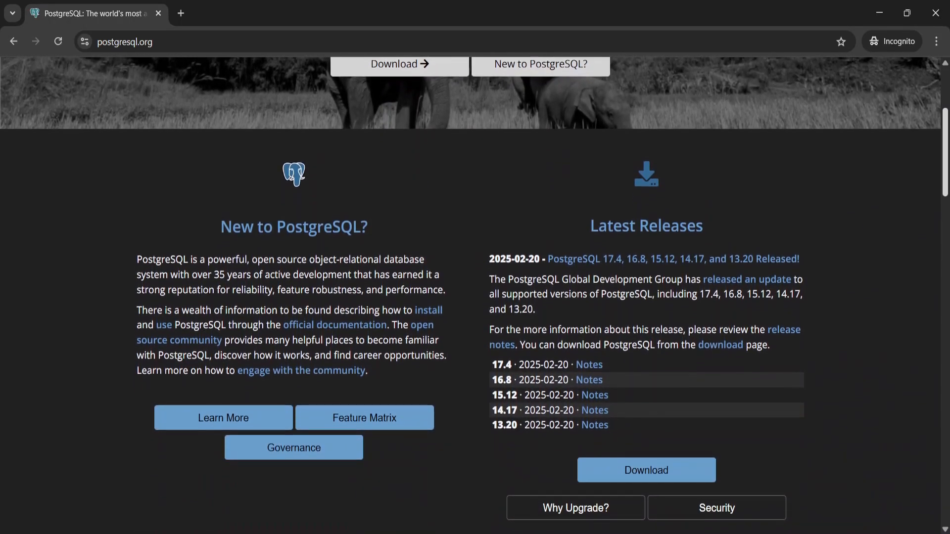
{"action": "type", "text": "mongodb.com"}
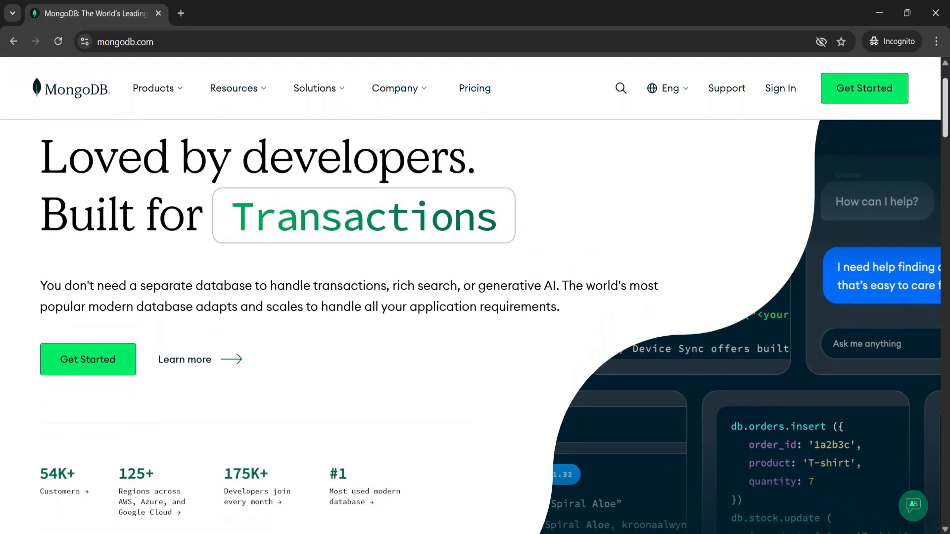
{"action": "type", "text": "mysql.com"}
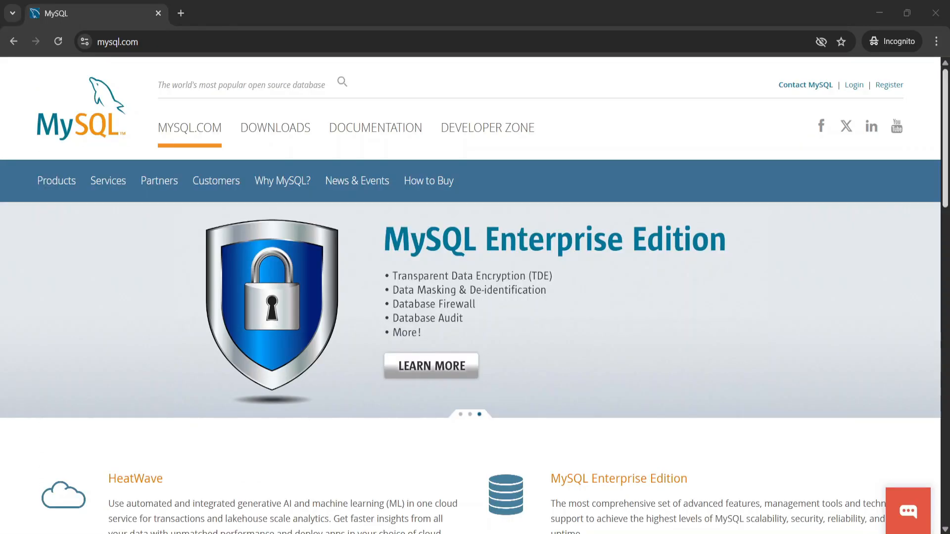
{"action": "scroll", "scroll_direction": "down", "scroll_amount": 3}
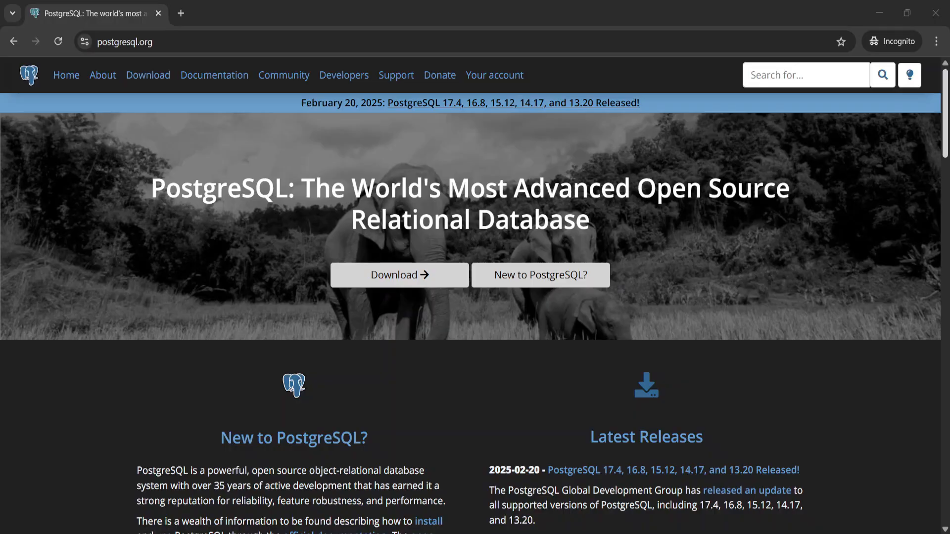
{"action": "scroll", "scroll_direction": "down", "scroll_amount": 3}
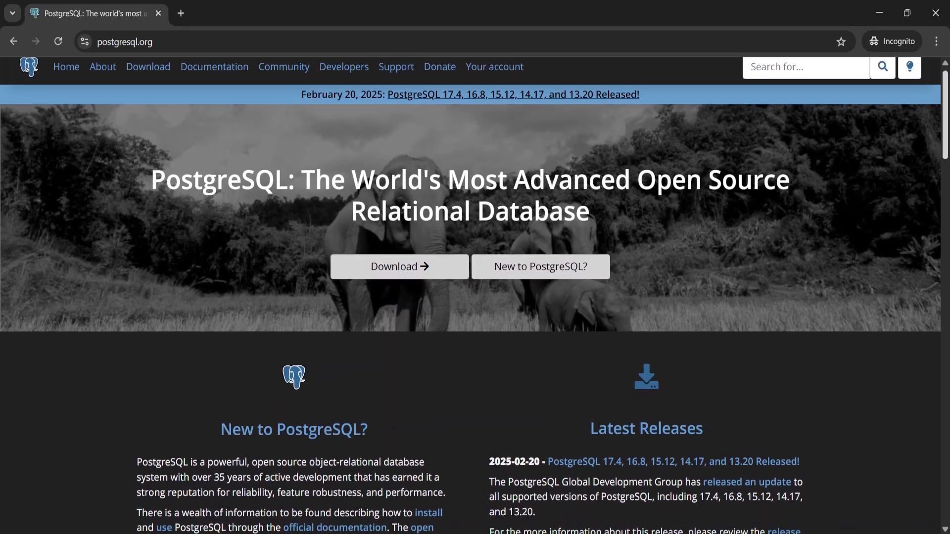
{"action": "scroll", "scroll_direction": "down", "scroll_amount": 3}
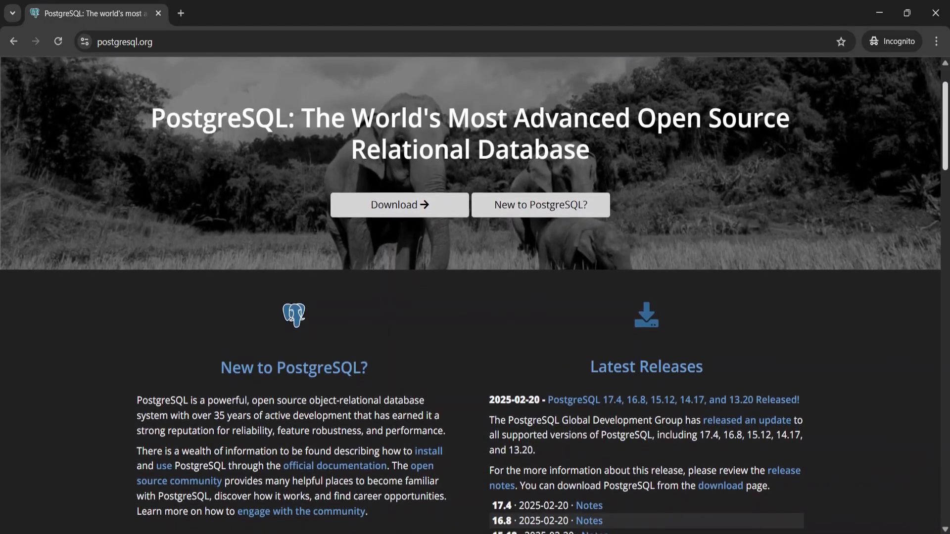
{"action": "scroll", "scroll_direction": "down", "scroll_amount": 3}
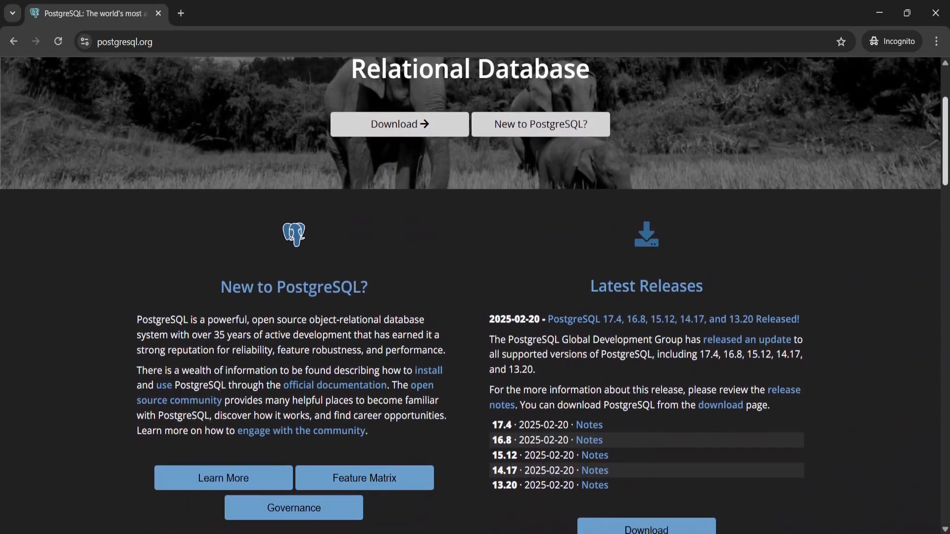